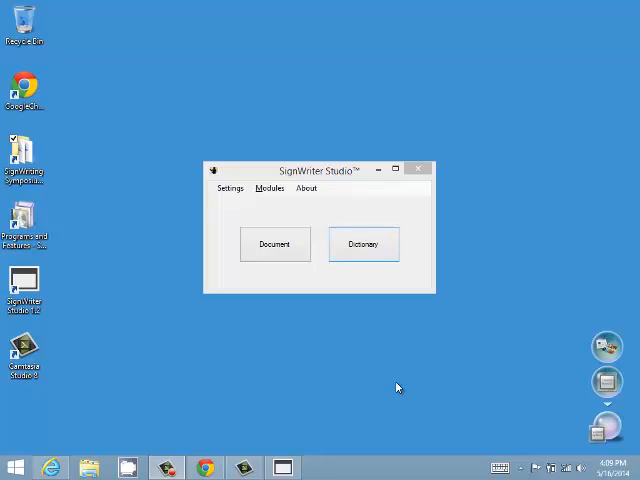
mouse_move(380, 330)
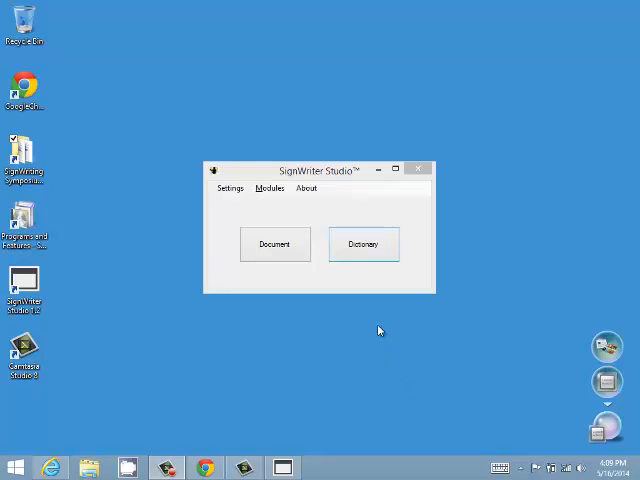
Launch the dictionary module on the ASL.SWS American Sign Language file
left_click(364, 244)
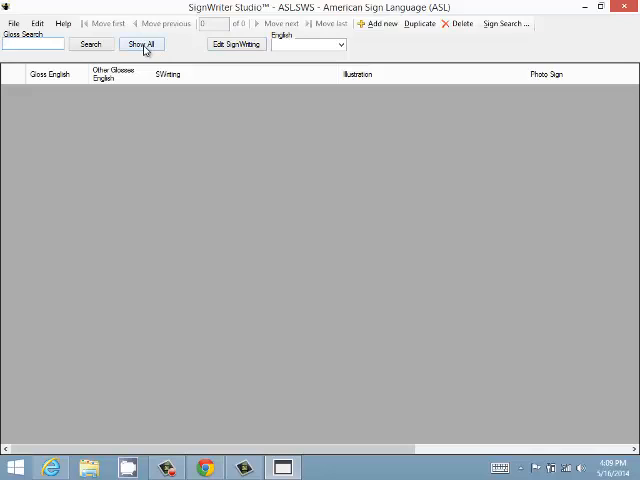
Populate the list with the first 100 ASL signs via Show All, answering the prompts
left_click(140, 44)
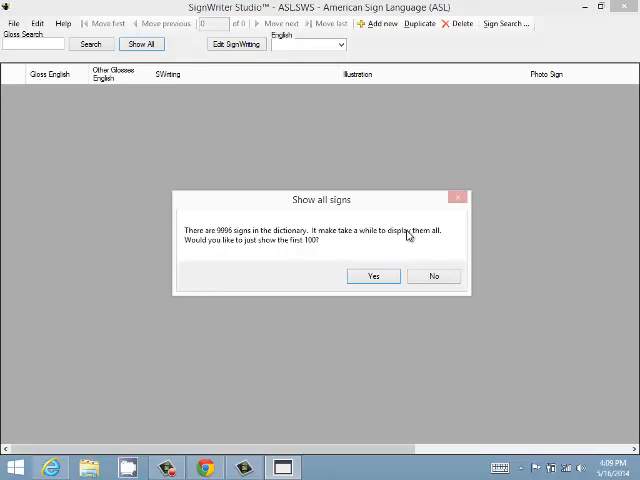
mouse_move(382, 250)
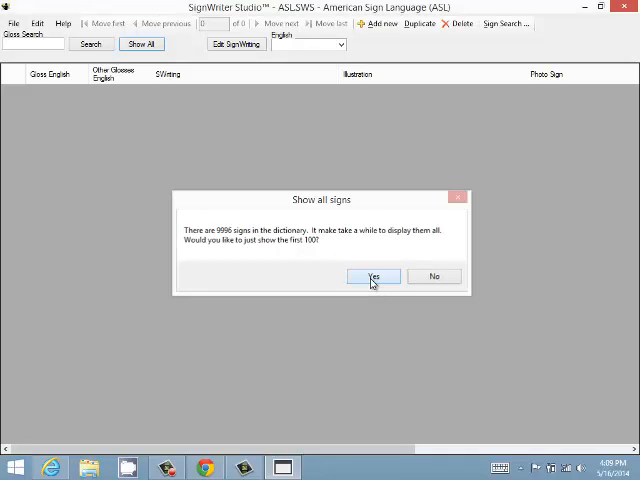
left_click(372, 276)
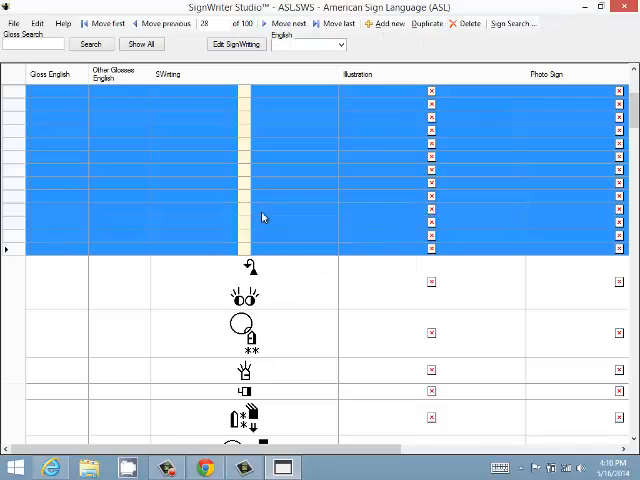
mouse_move(196, 136)
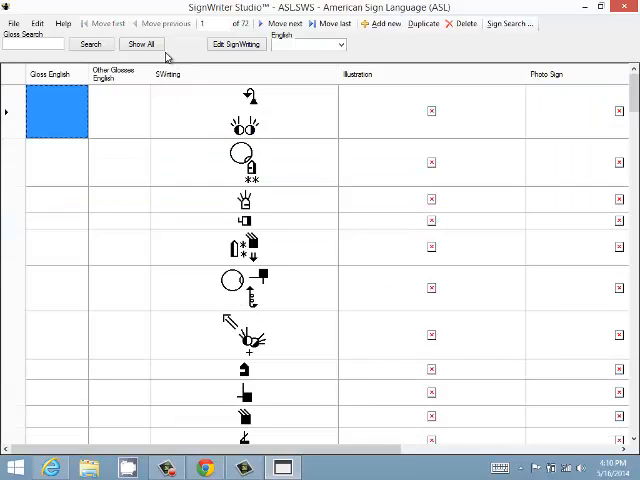
left_click(142, 44)
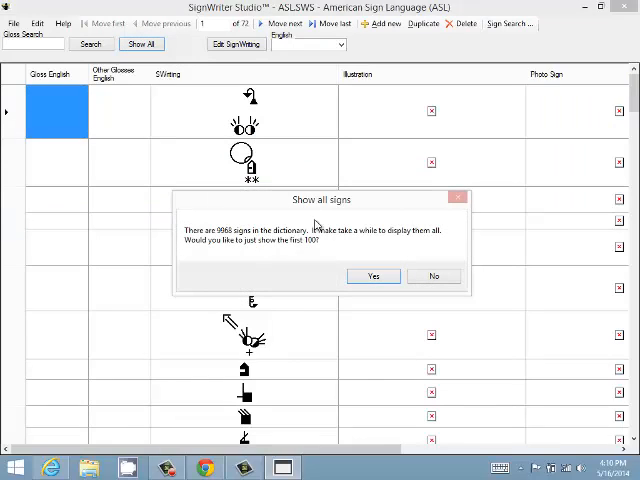
left_click(372, 276)
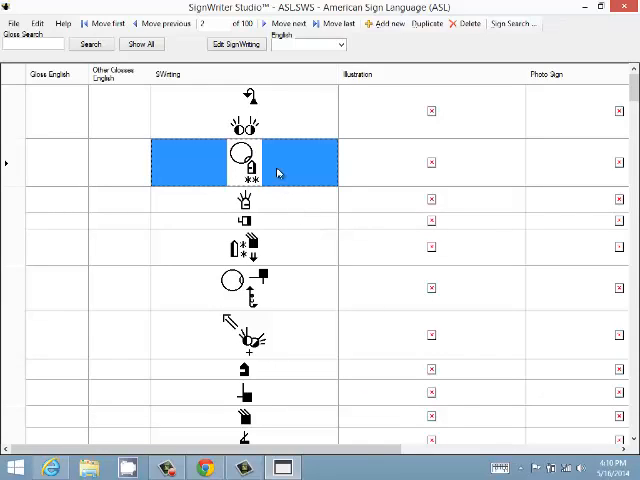
mouse_move(58, 104)
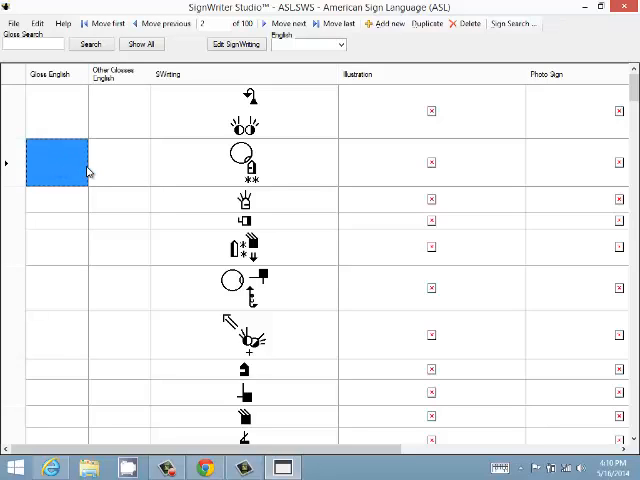
left_click(120, 168)
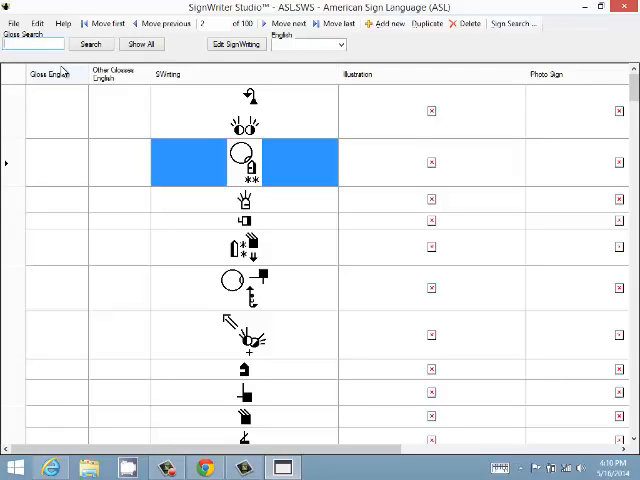
Filter the dictionary to signs glossed 'hello' using Gloss Search
type("hello")
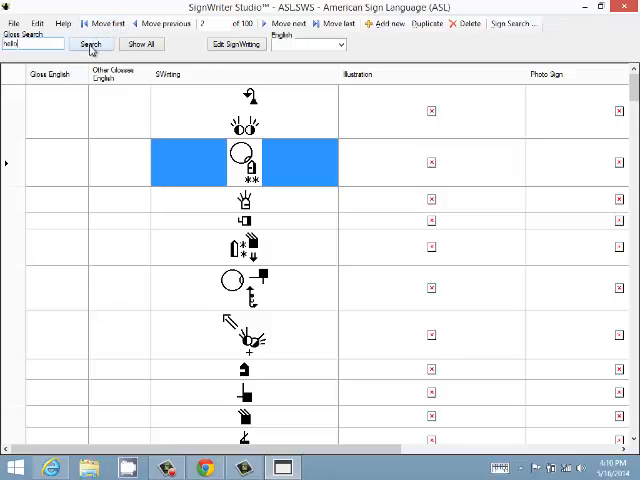
left_click(90, 44)
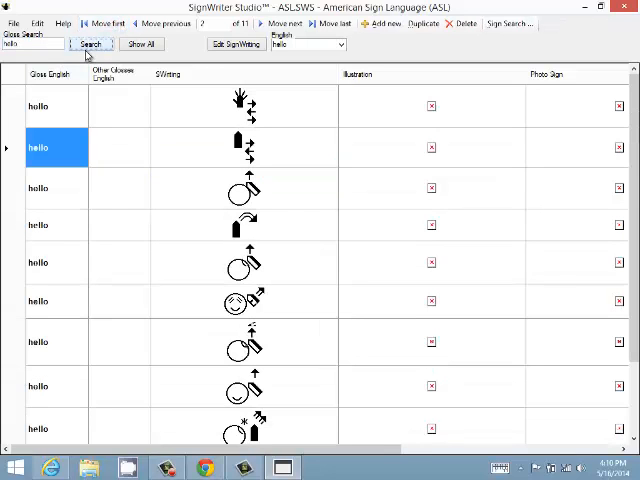
mouse_move(70, 118)
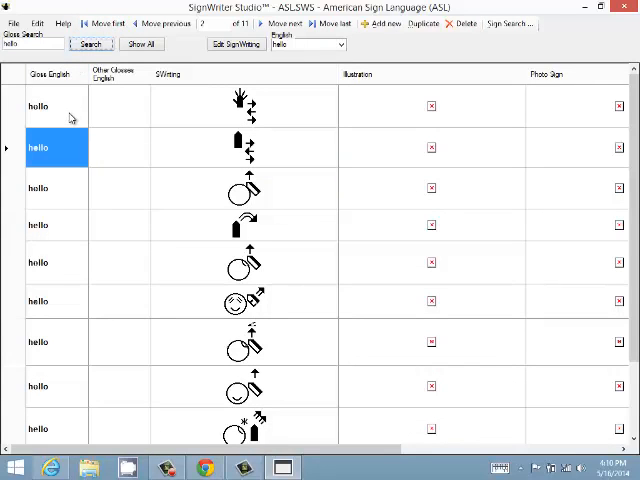
mouse_move(90, 118)
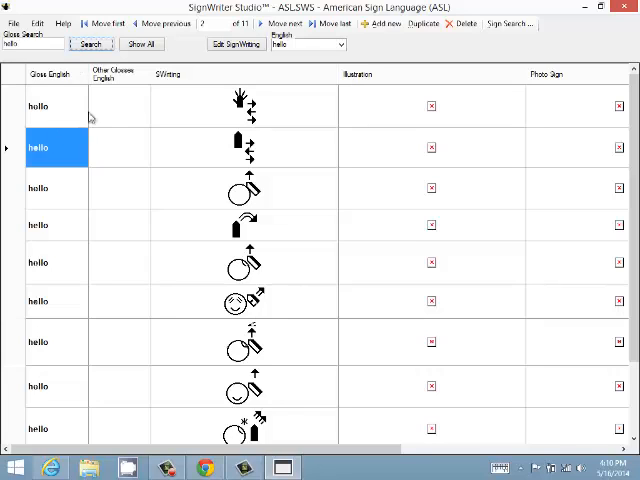
mouse_move(118, 152)
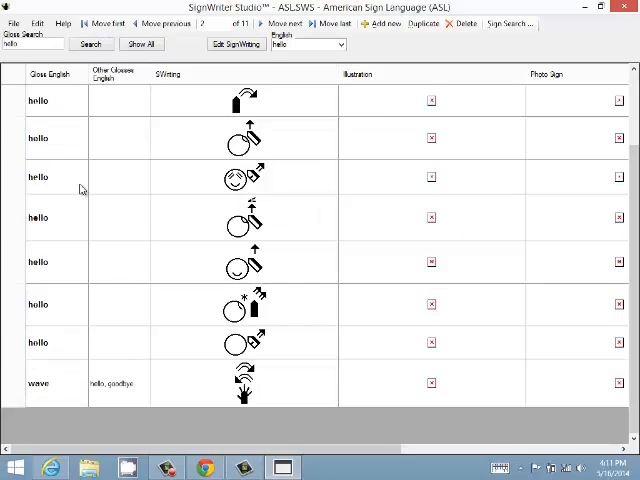
mouse_move(110, 392)
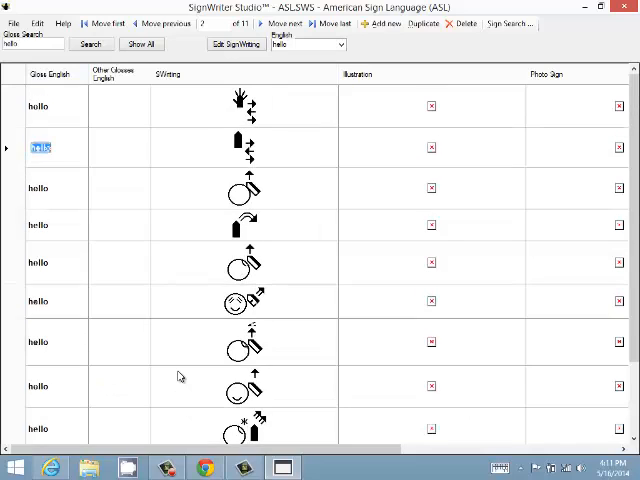
scroll("down", 3)
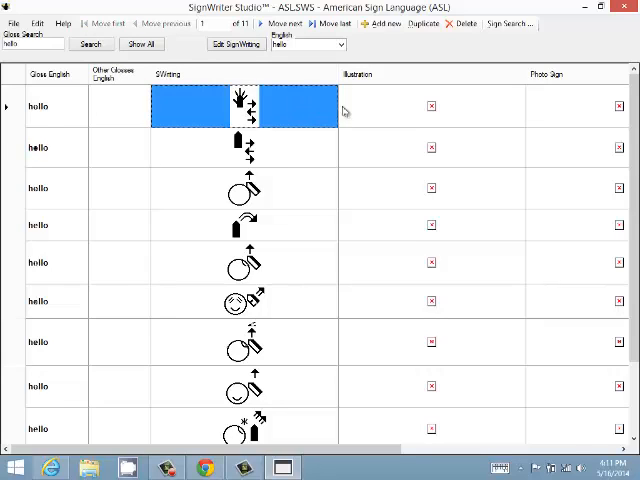
left_click(432, 106)
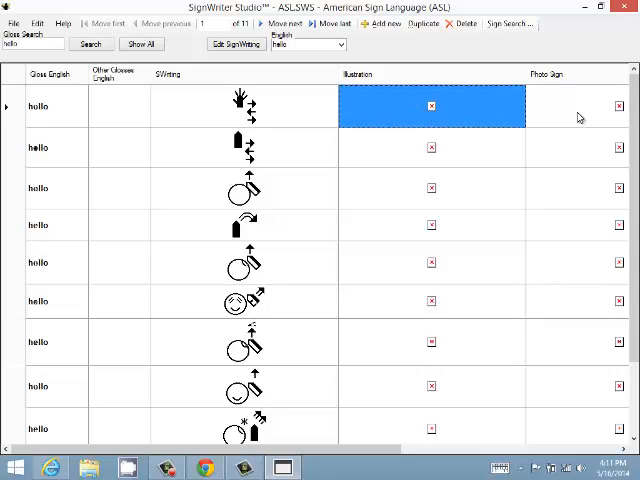
left_click(576, 108)
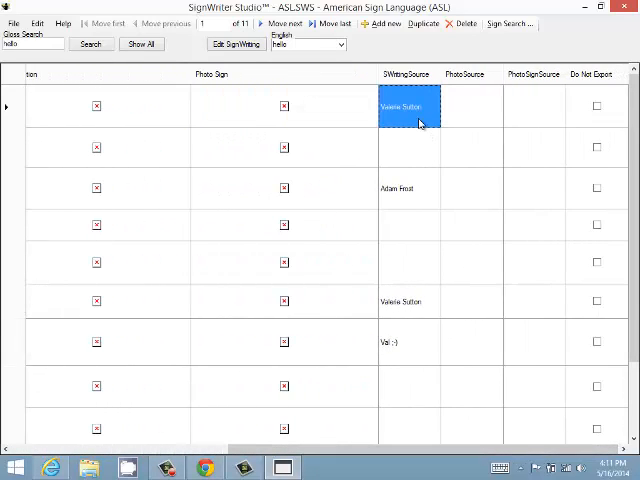
left_click(472, 106)
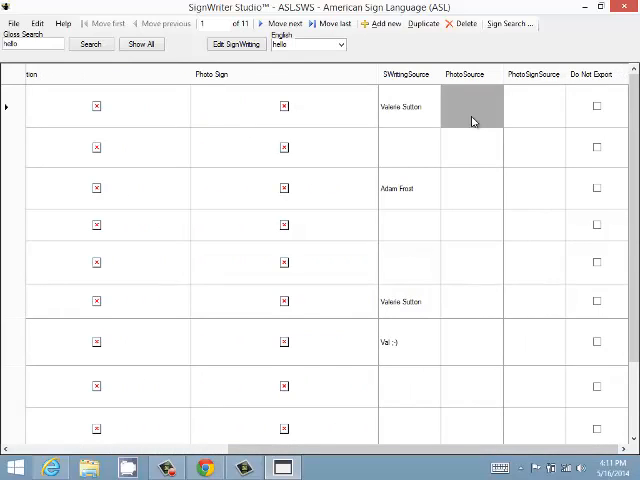
left_click(472, 108)
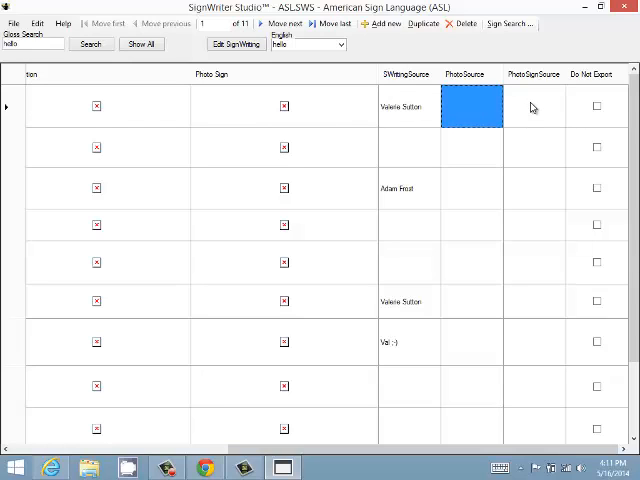
left_click(534, 108)
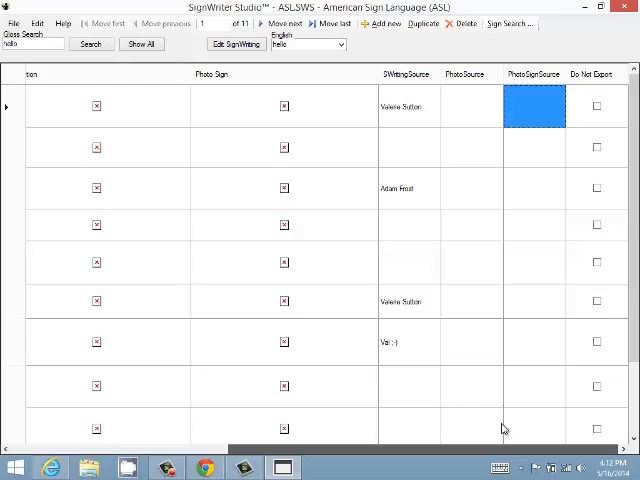
left_click(596, 106)
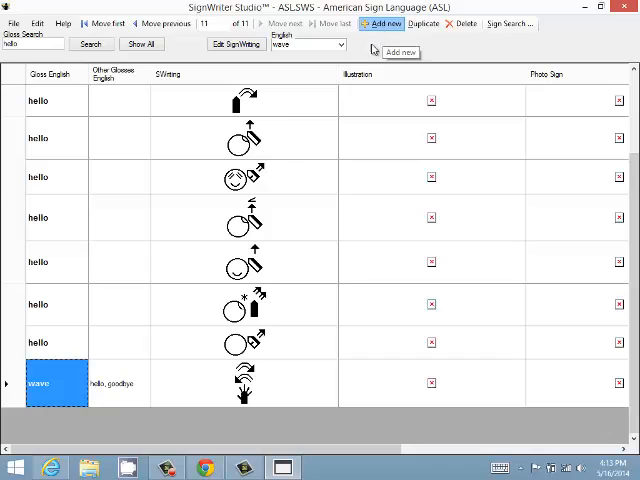
Add a new entry glossed 'five' and build its handshape sign in Edit SignWriting
left_click(382, 24)
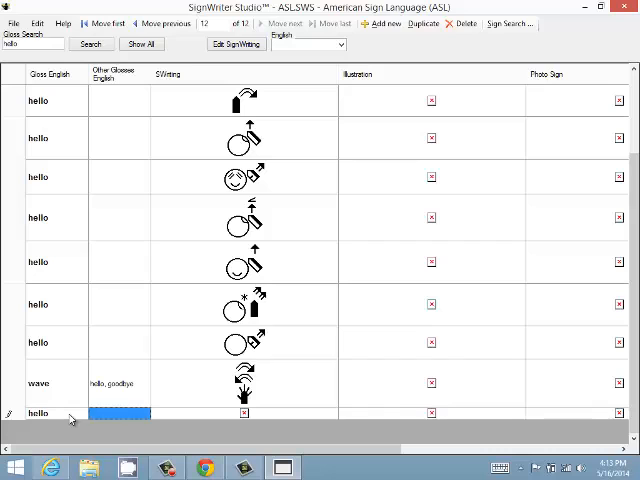
mouse_move(188, 418)
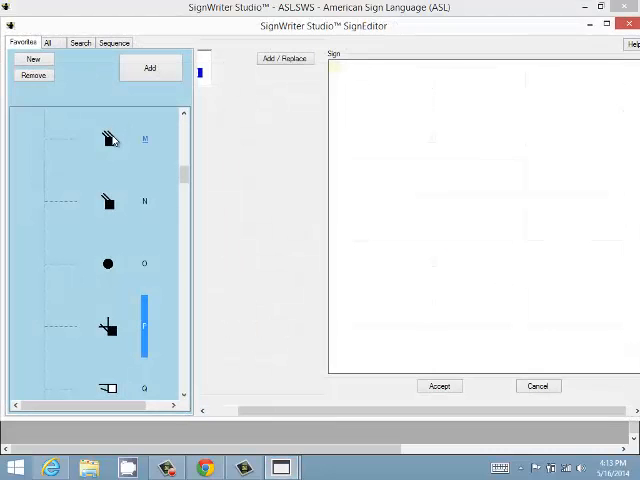
left_click(48, 42)
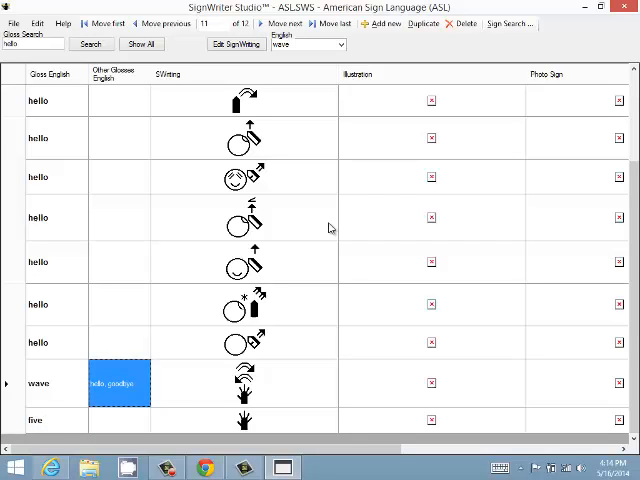
mouse_move(192, 428)
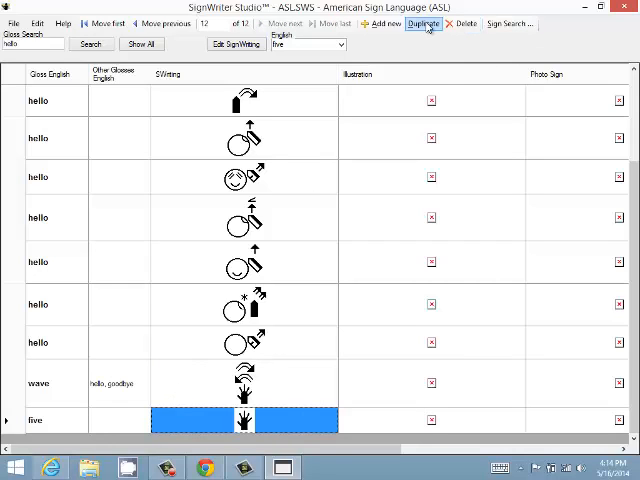
Duplicate the 'five' entry, then delete the resulting 'five Copy' and confirm
left_click(424, 24)
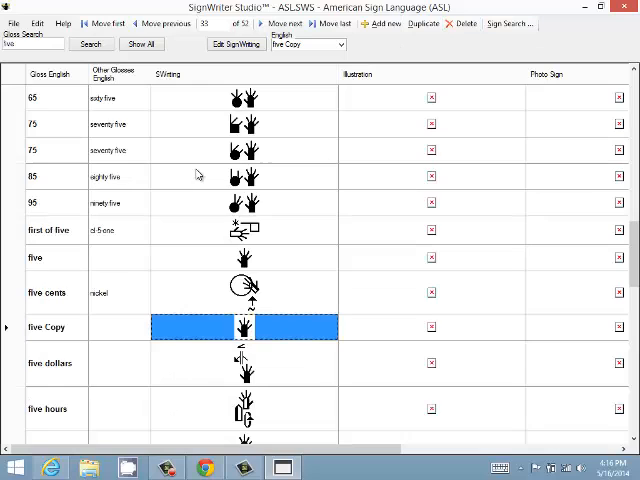
scroll("down", 3)
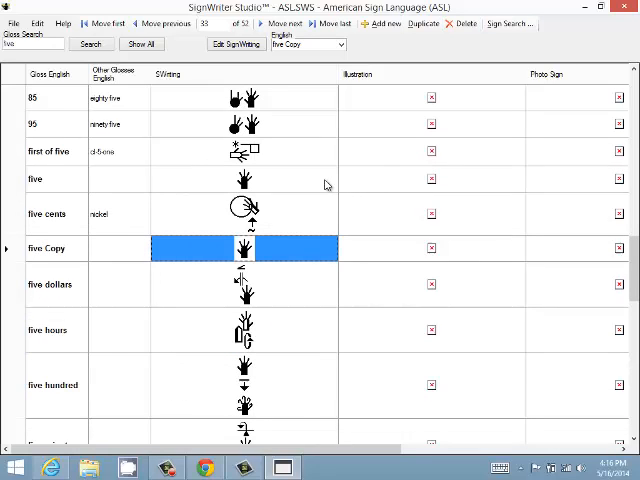
left_click(466, 24)
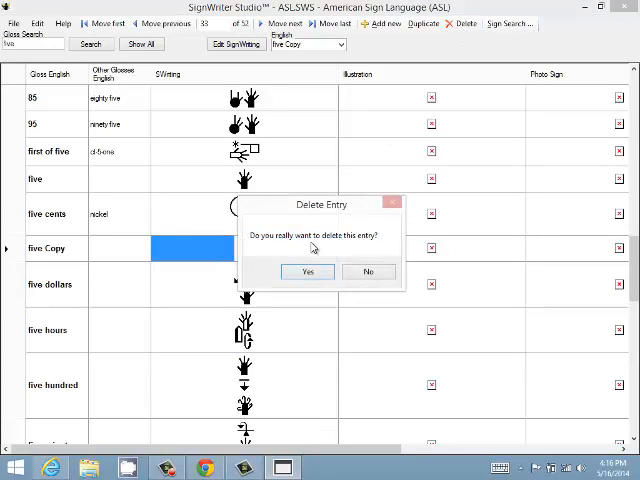
left_click(308, 272)
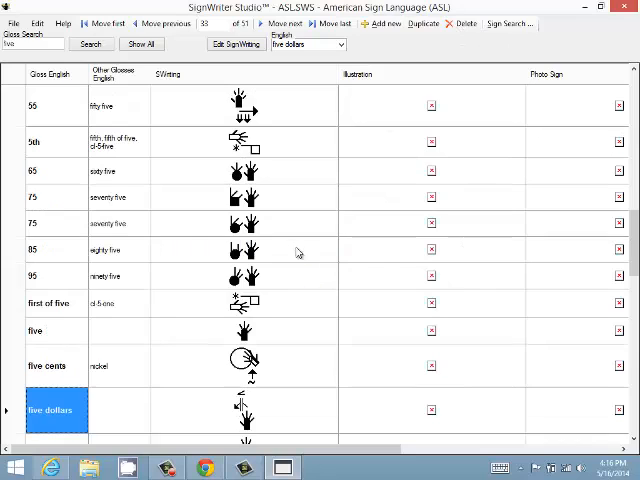